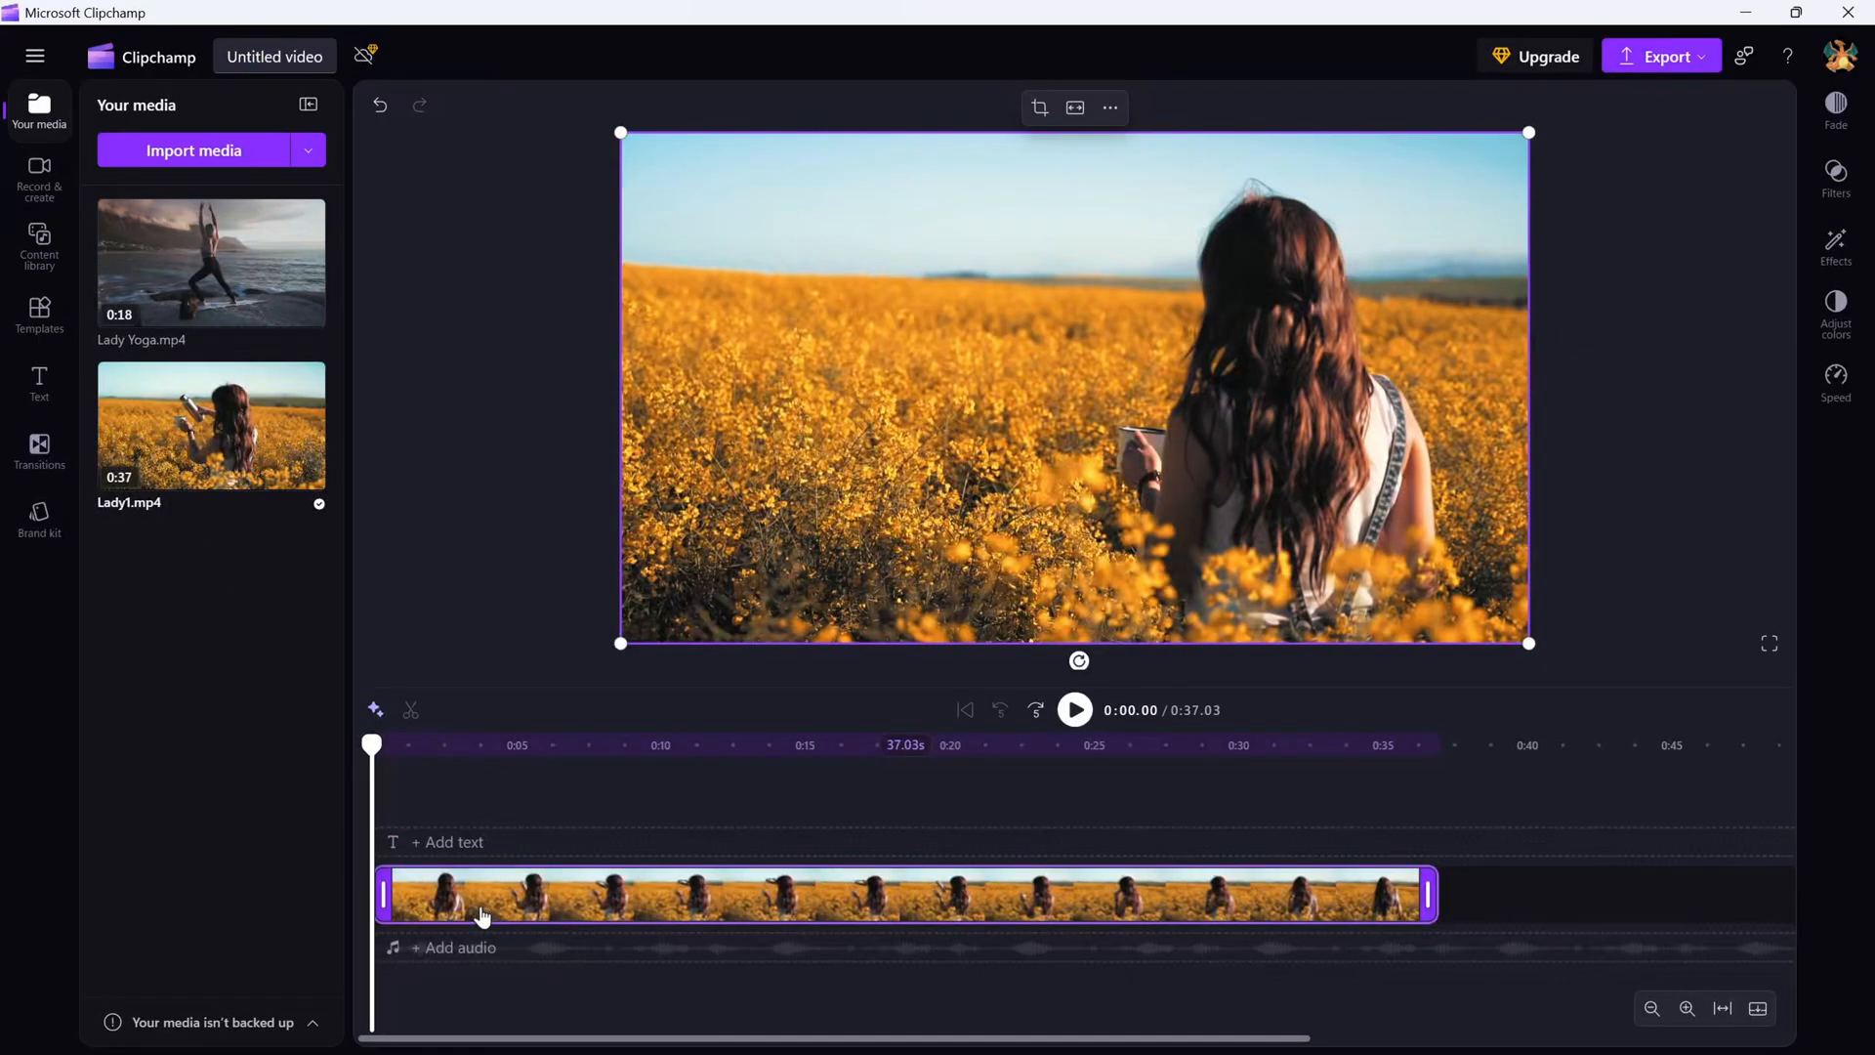
mouse_move(523, 914)
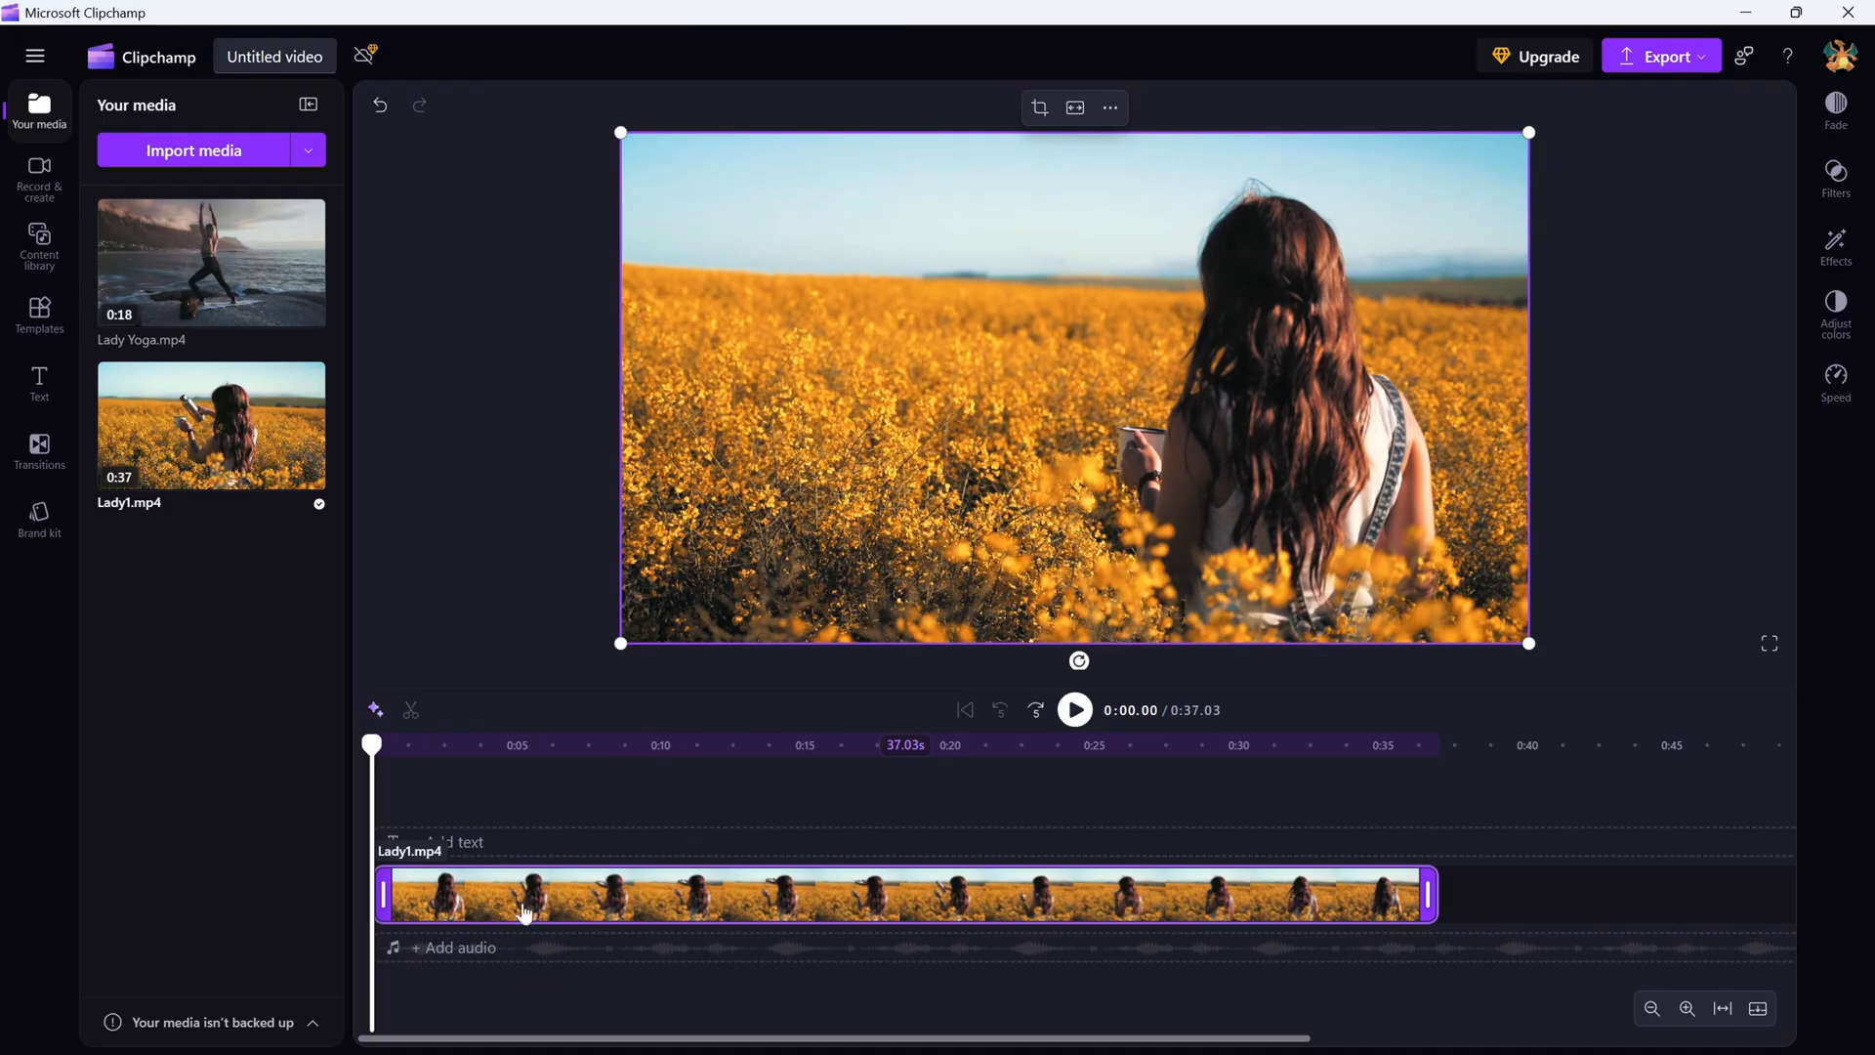
Deselect the Lady1.mp4 clip so the canvas Size button becomes available.
left_click(1037, 107)
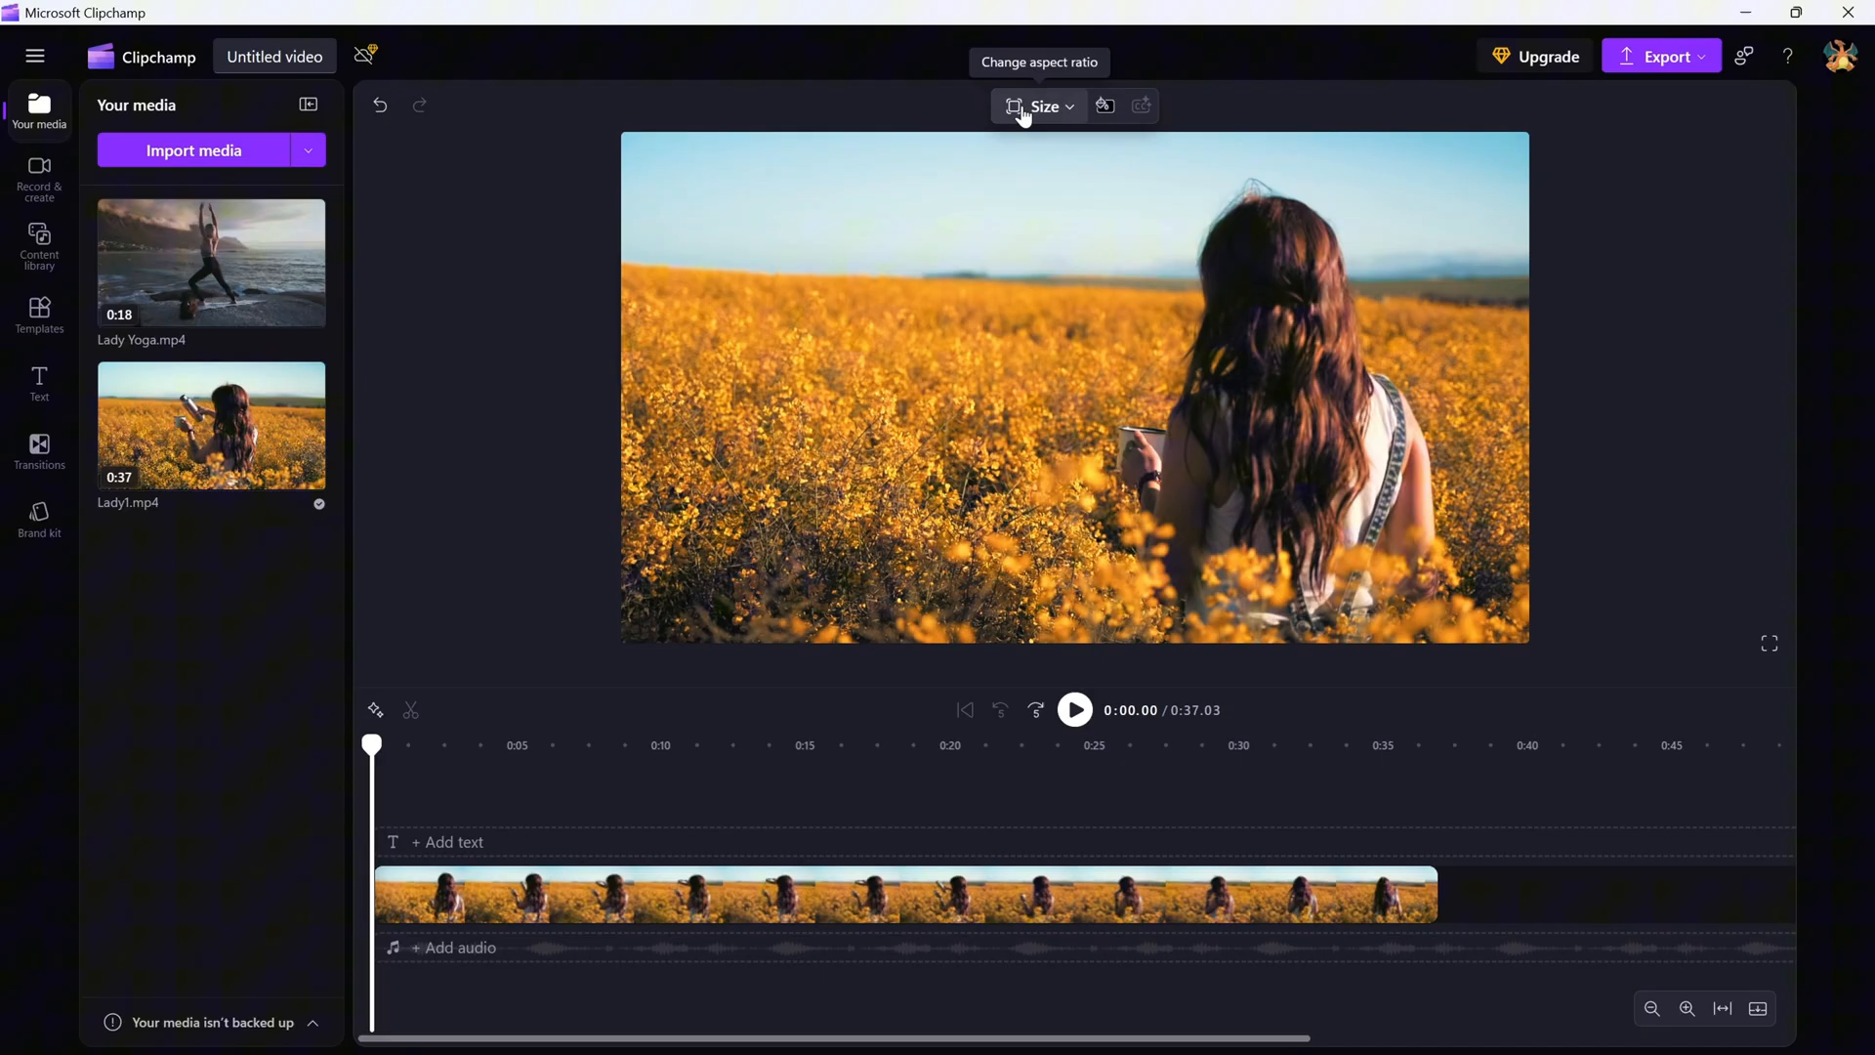
Show the canvas aspect ratio choices, previewing Square 1:1 while Wide 16:9 stays set.
left_click(1040, 106)
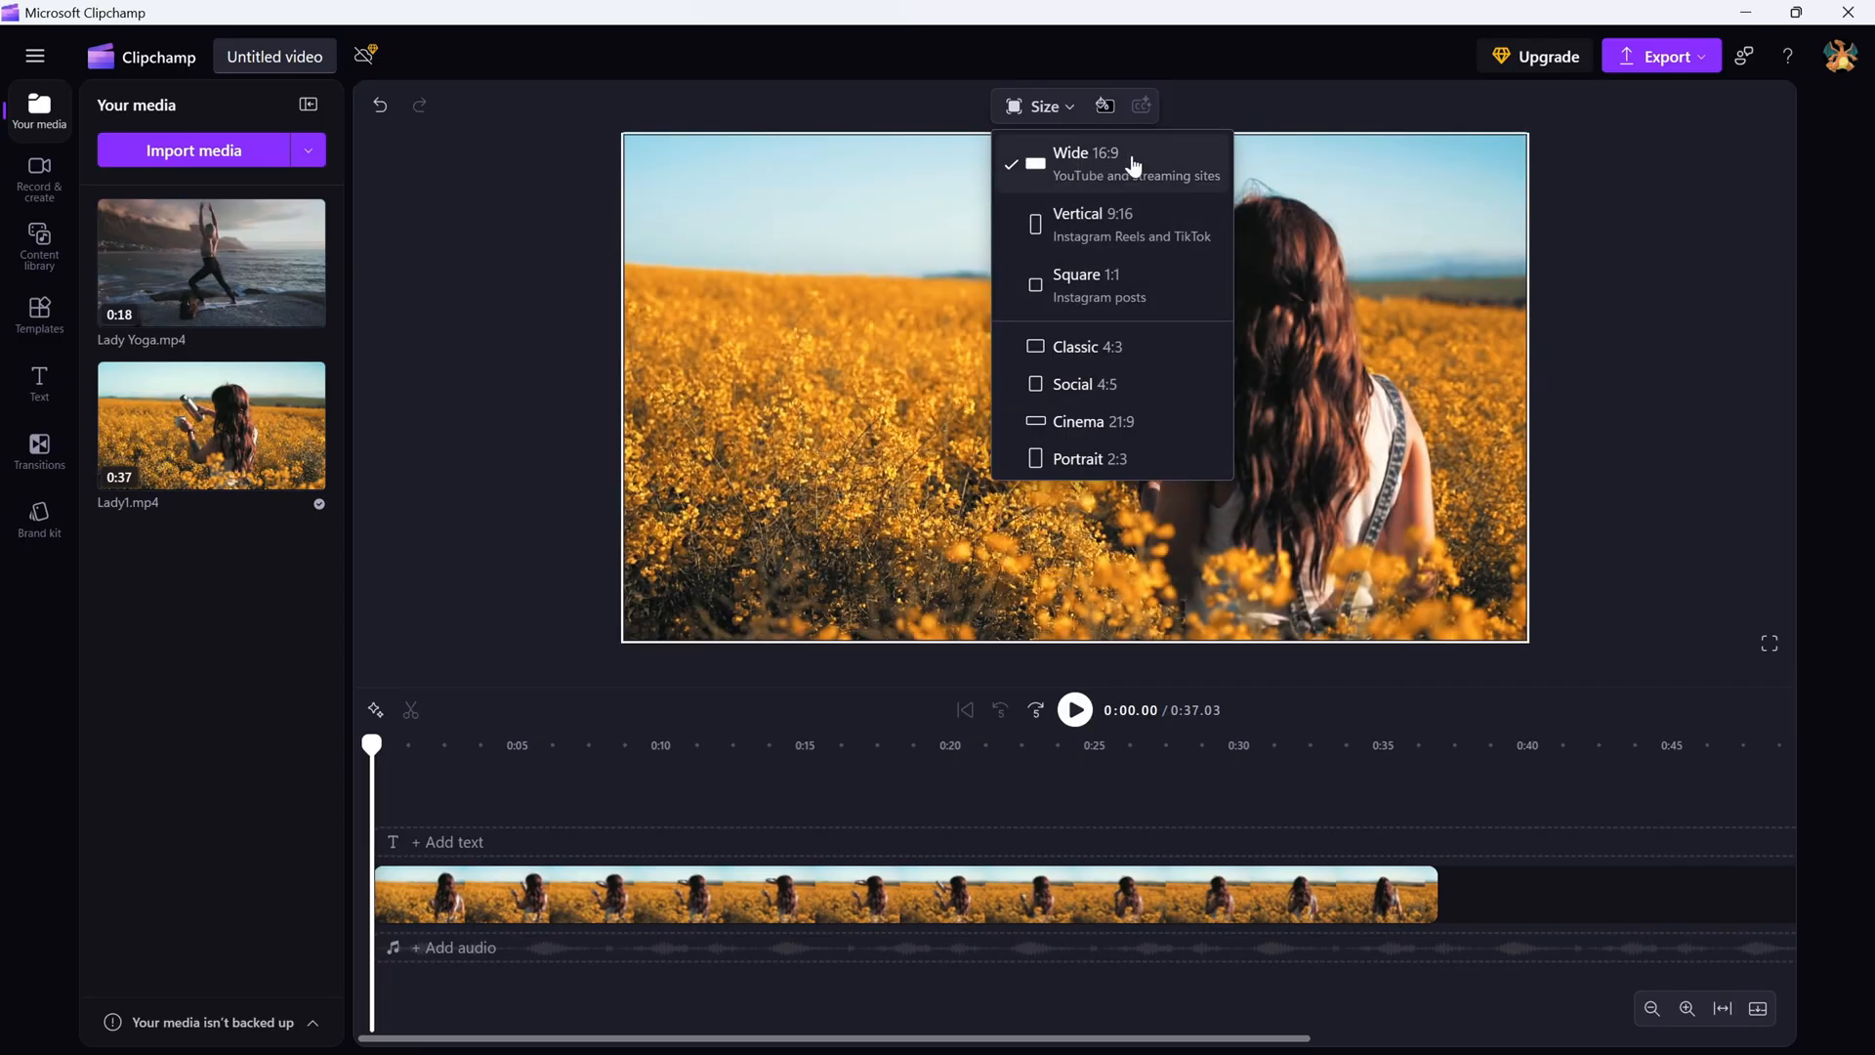
mouse_move(1094, 172)
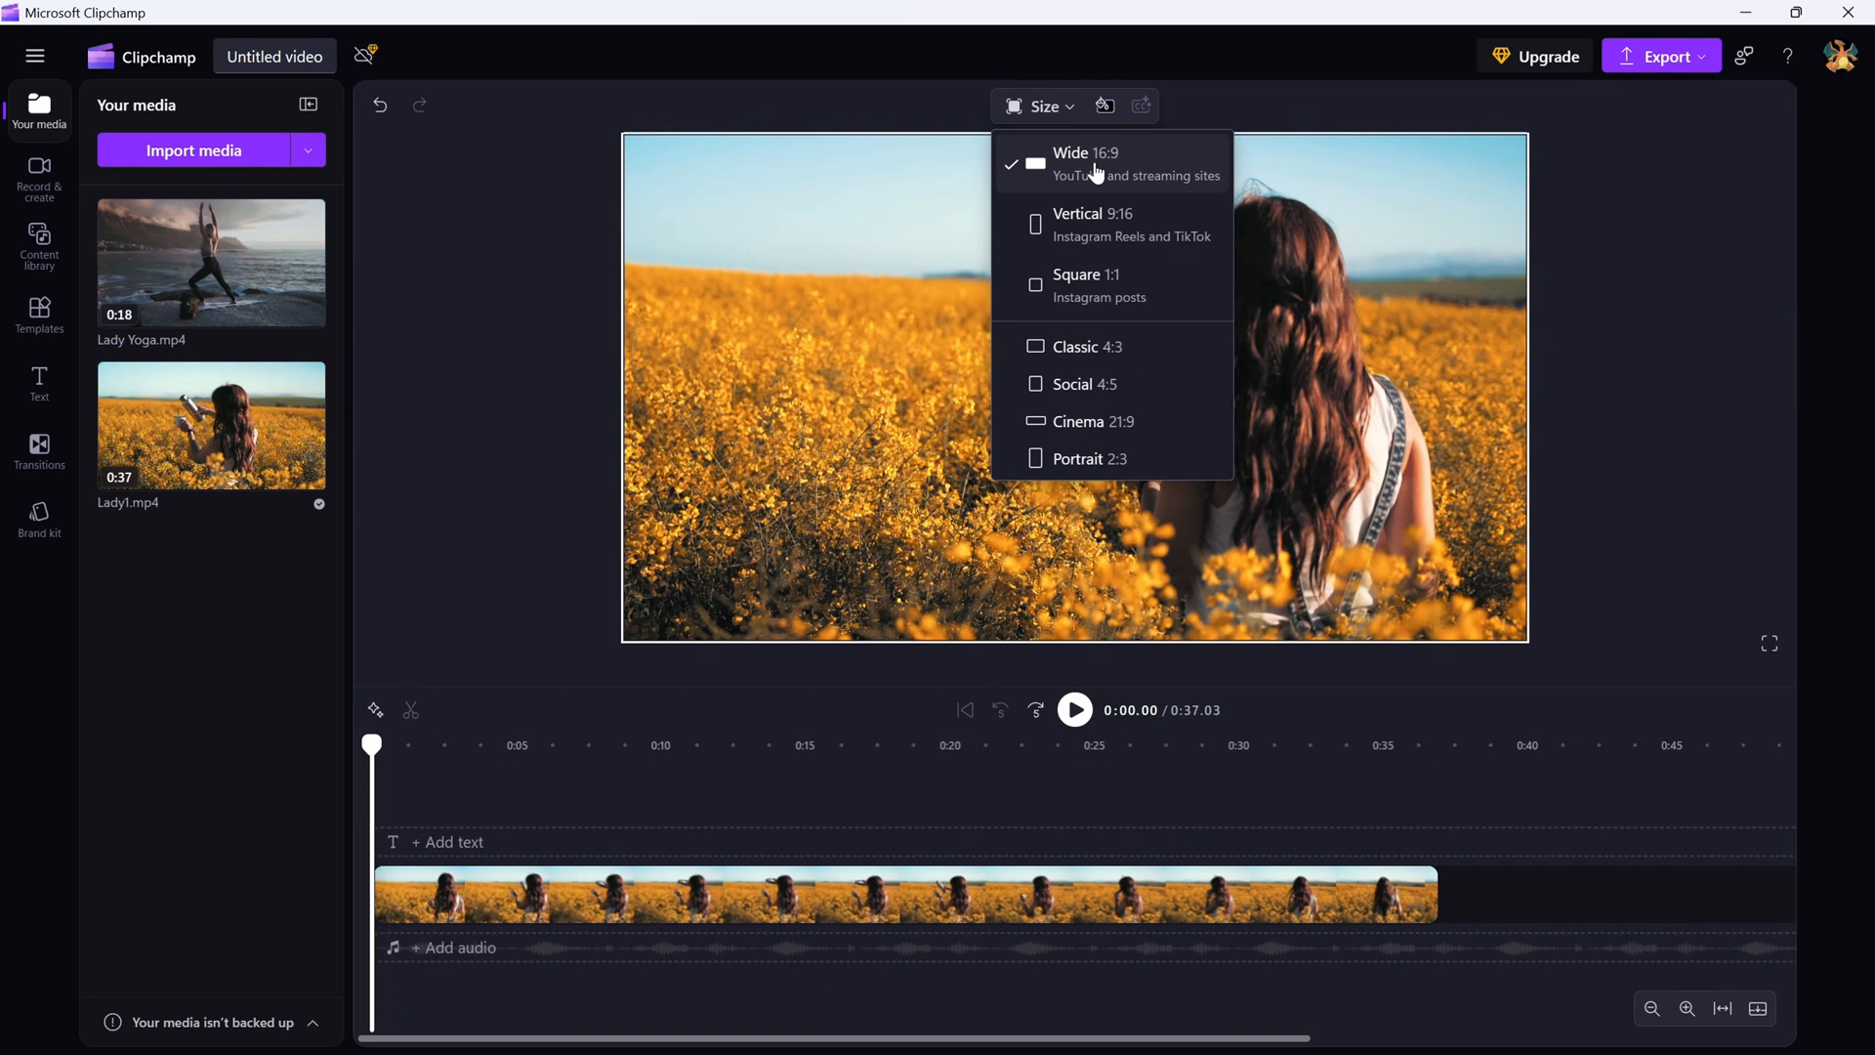
left_click(1090, 223)
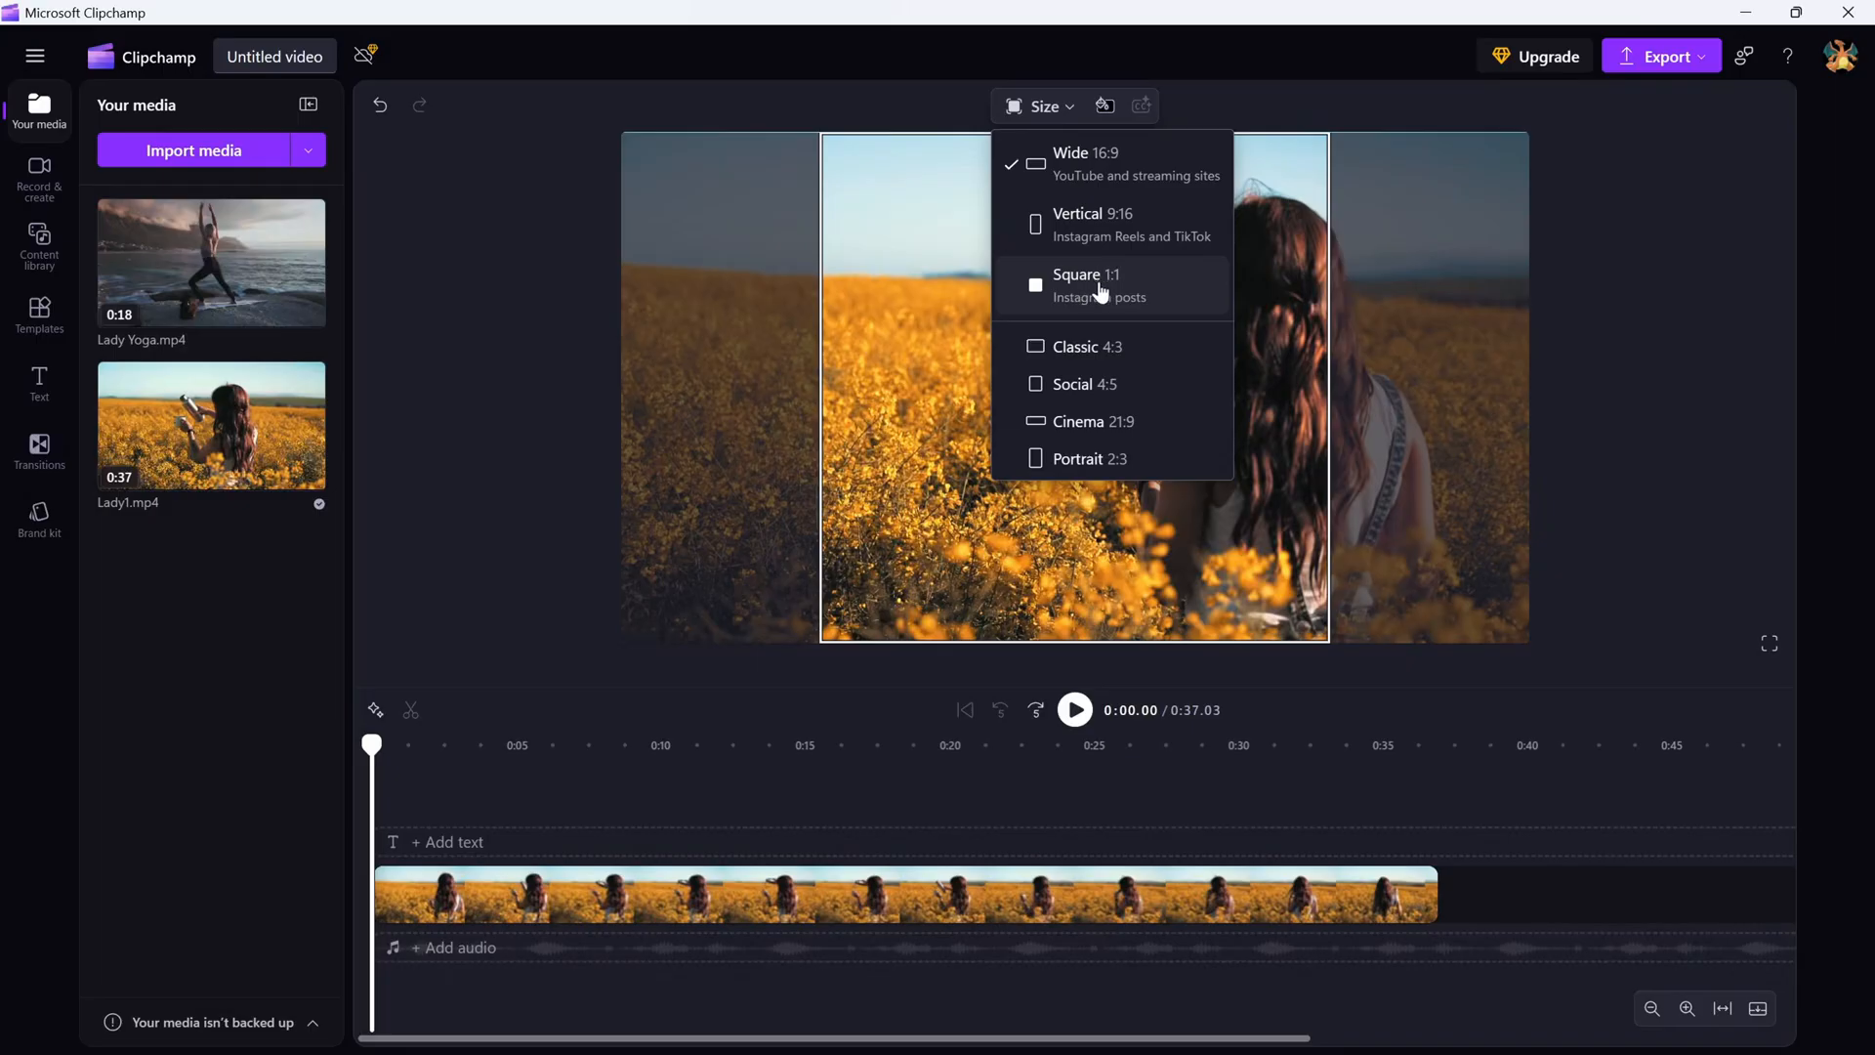
Set the project canvas to Square 1:1, leaving Lady1.mp4 partly filling the frame.
left_click(1080, 285)
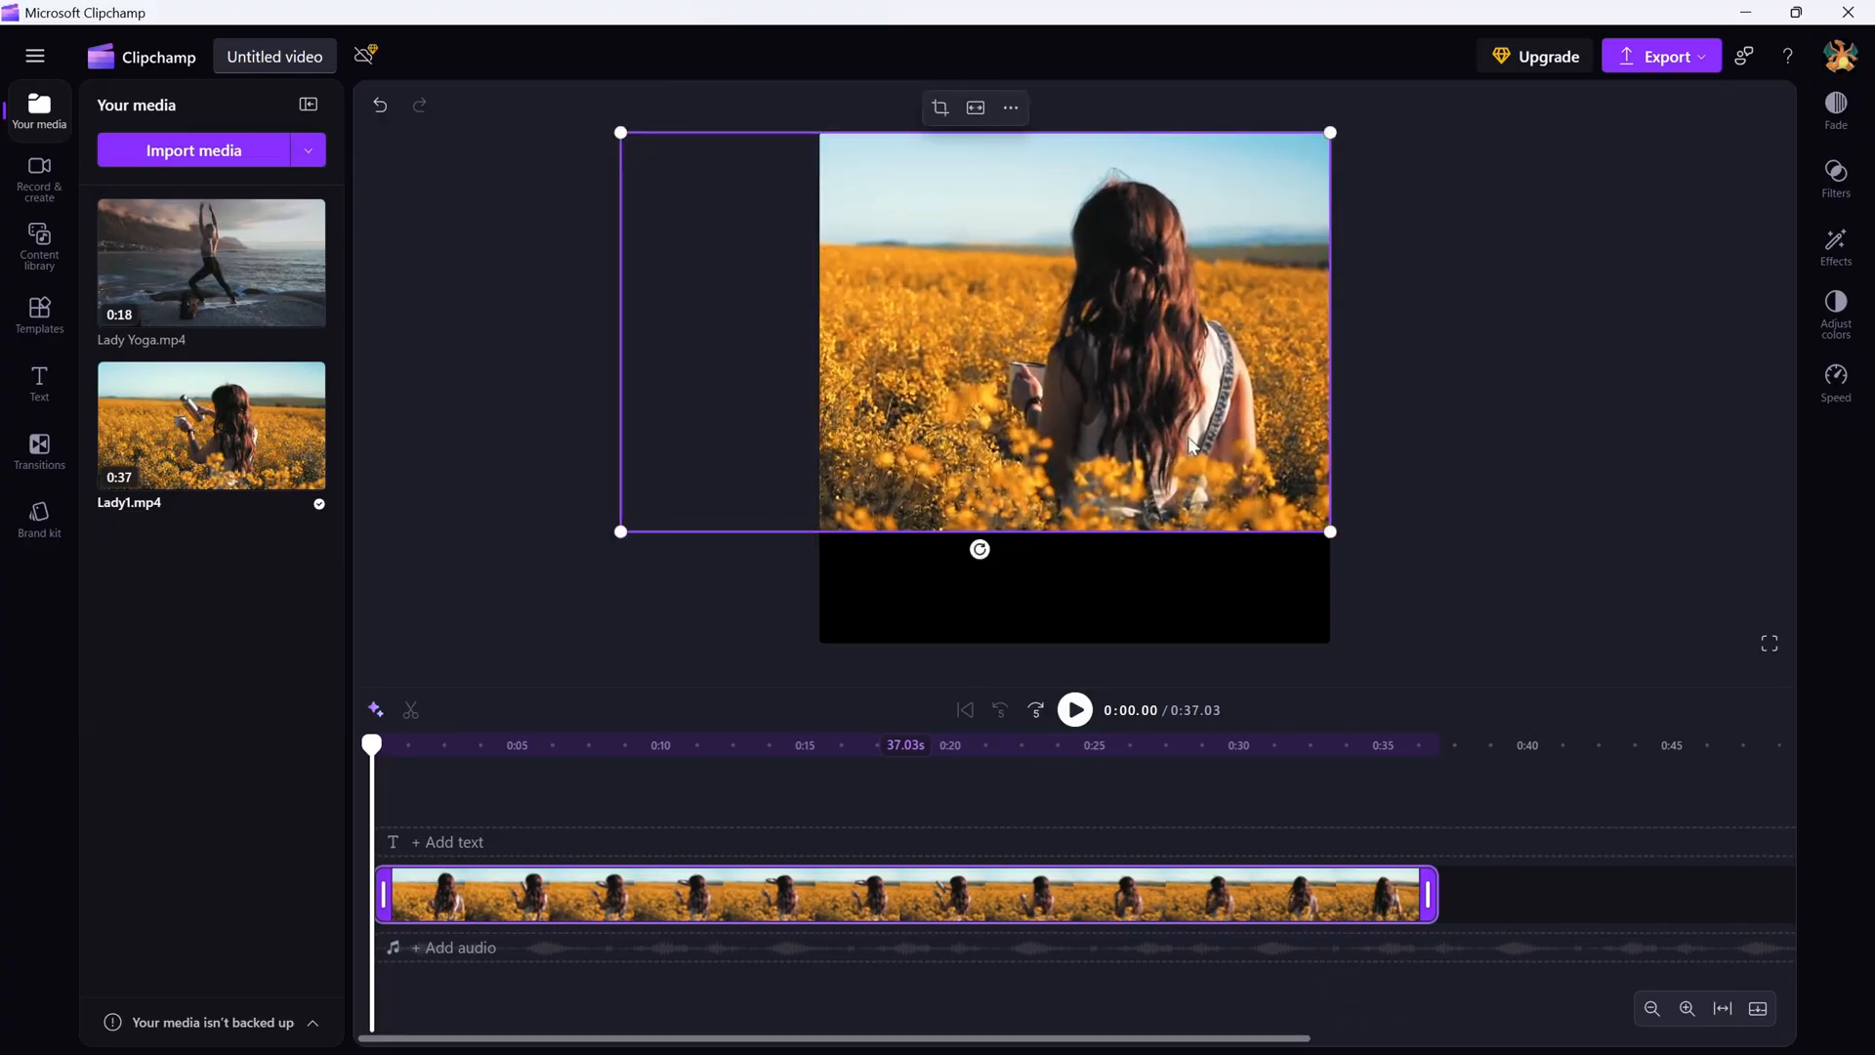
left_click(1073, 710)
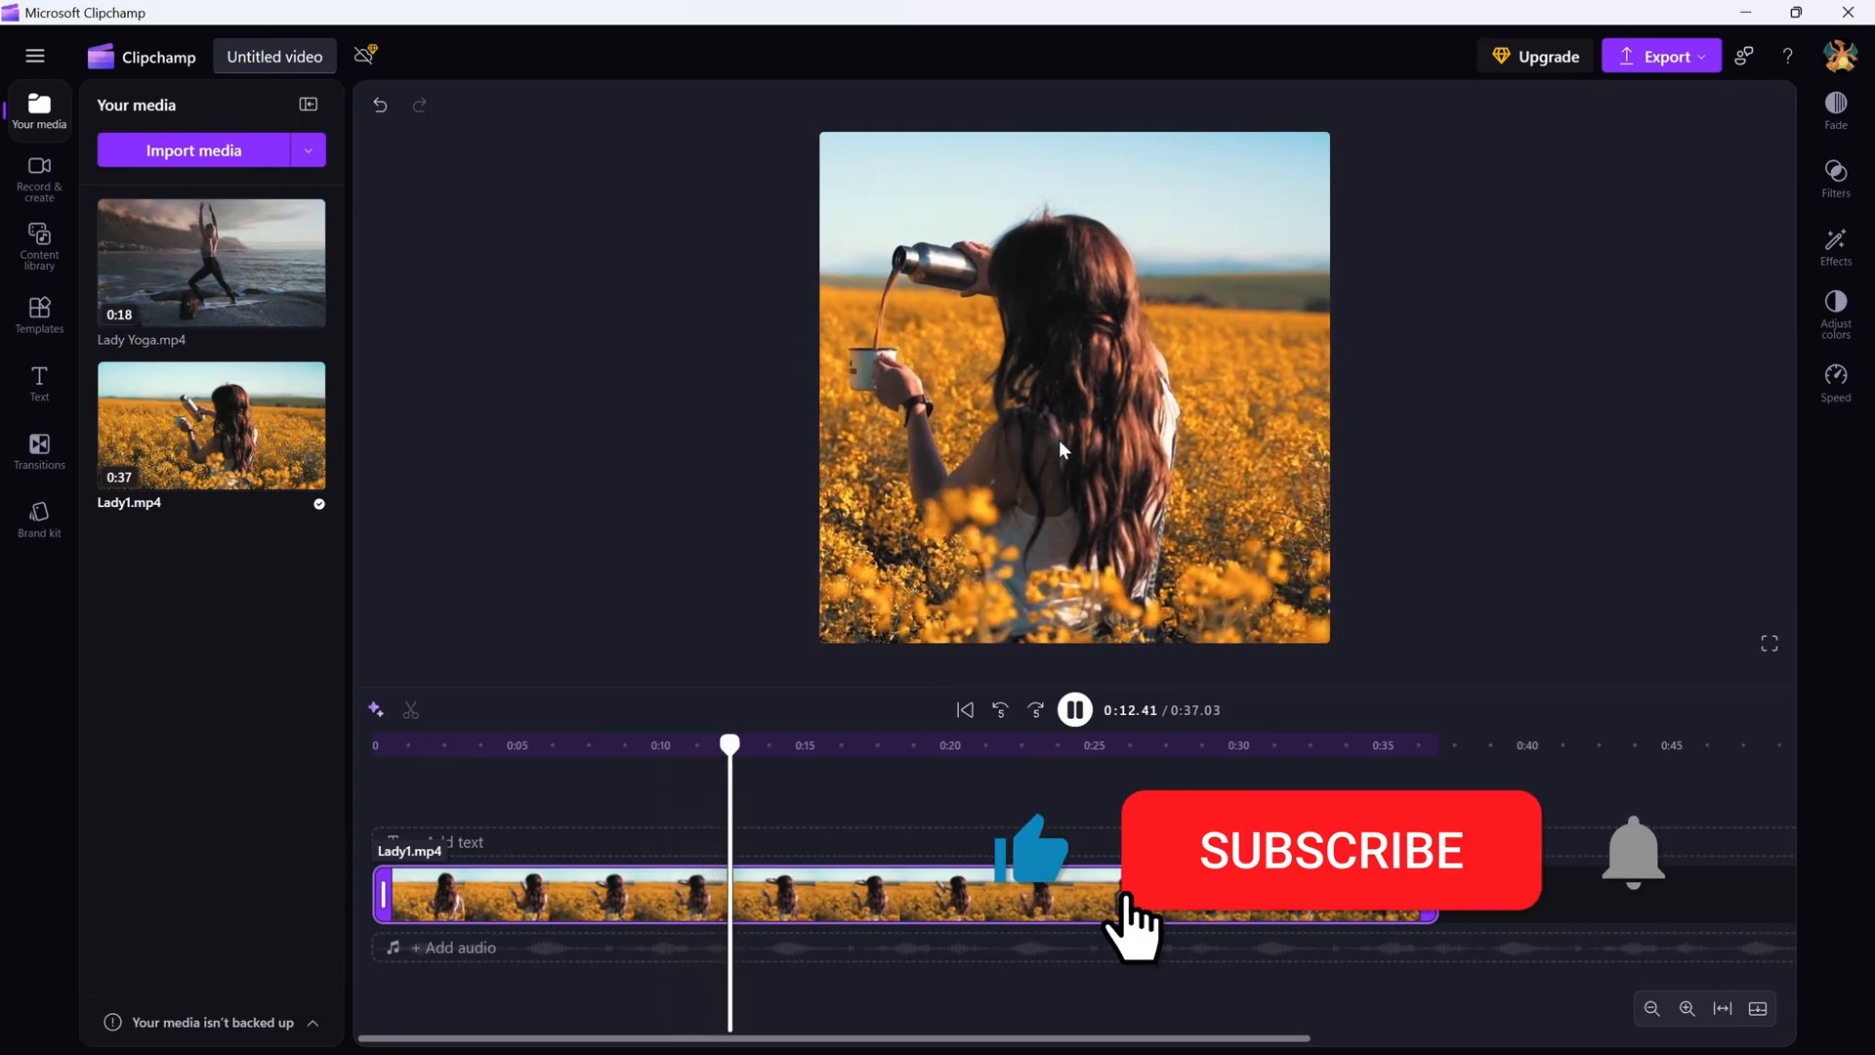